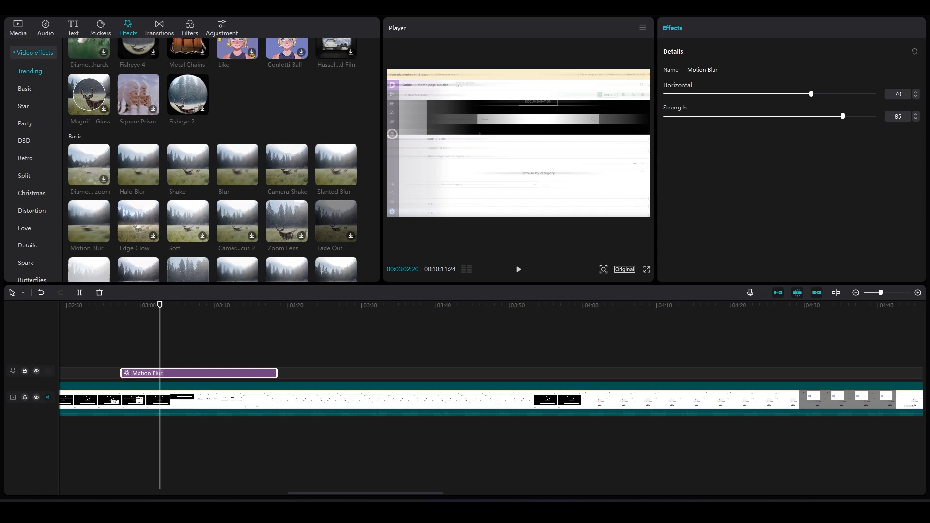
Step: Start a new empty CapCut project ready for importing media
left_click(17, 27)
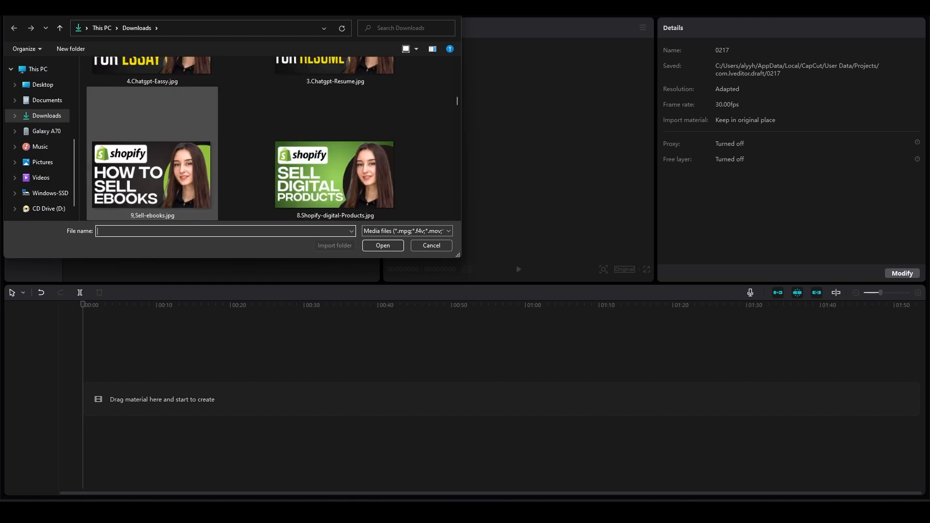
Step: Import the red arrow PNG from Downloads alongside the car video
scroll("up", 3)
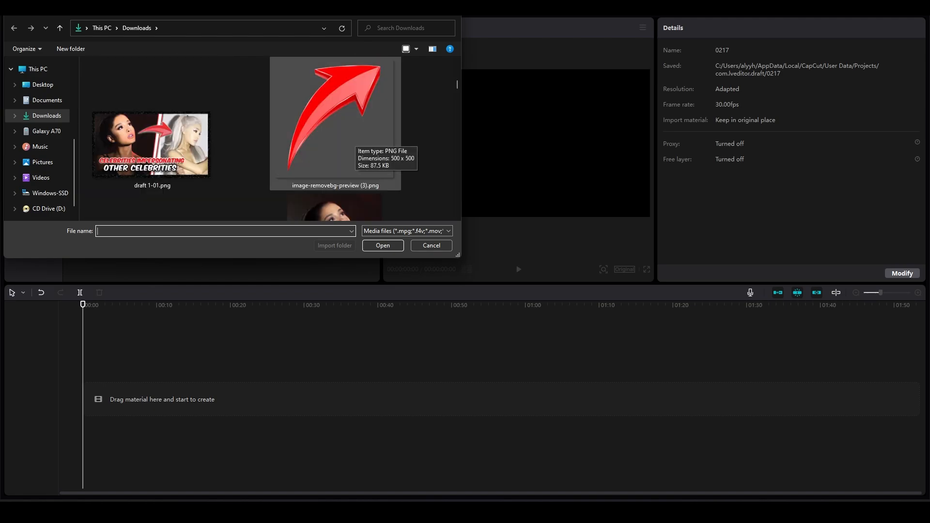
left_click(382, 245)
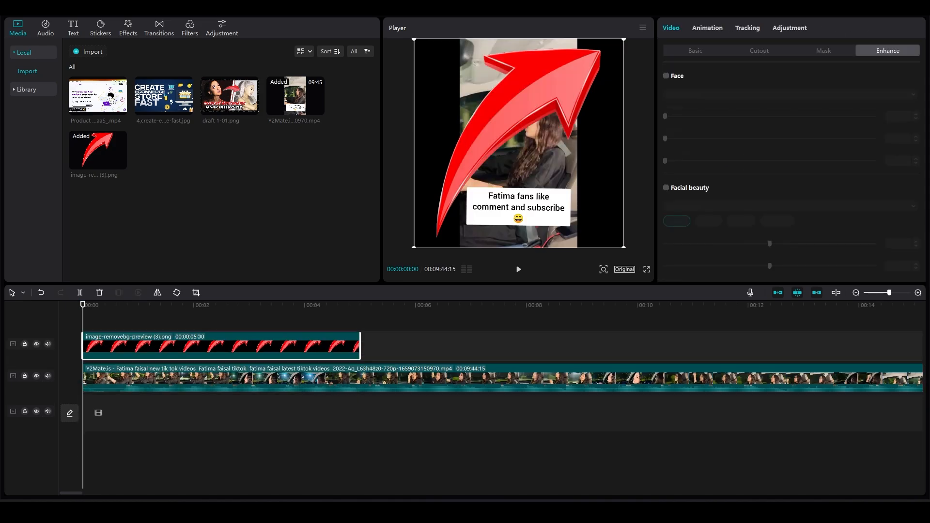
Step: Turn off Chroma key on the arrow and shrink it to 6% beside the woman's hand
left_click(758, 50)
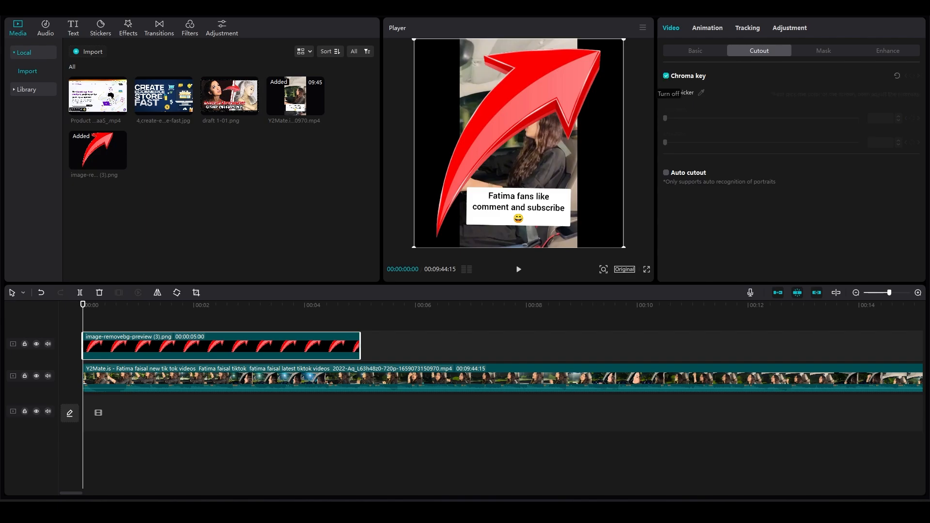
left_click(665, 76)
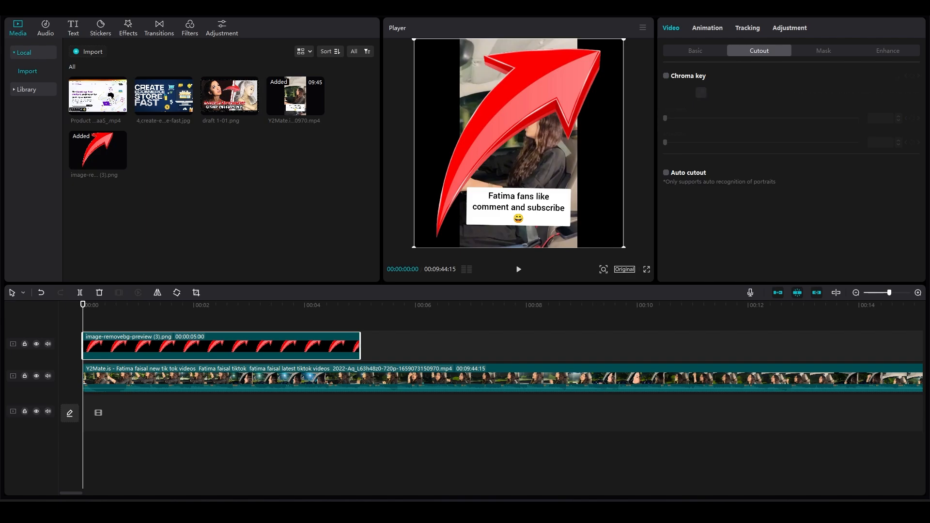
left_click(693, 50)
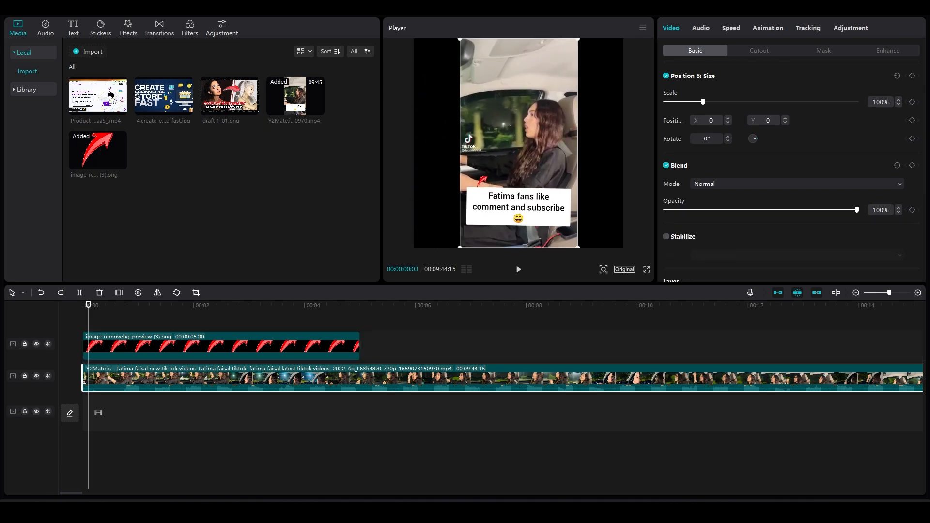
left_click(220, 346)
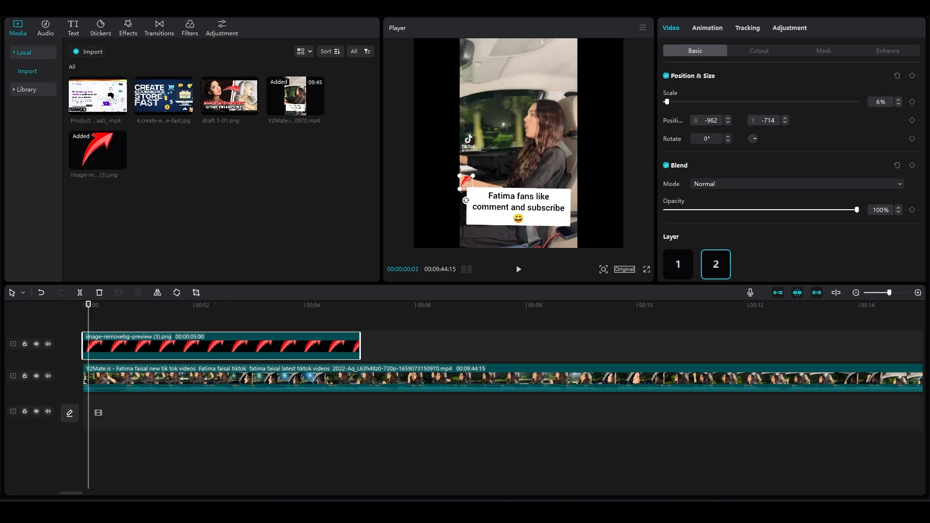
Step: Set Motion tracking with Direction Both on the arrow and start tracking the hand
left_click(747, 27)
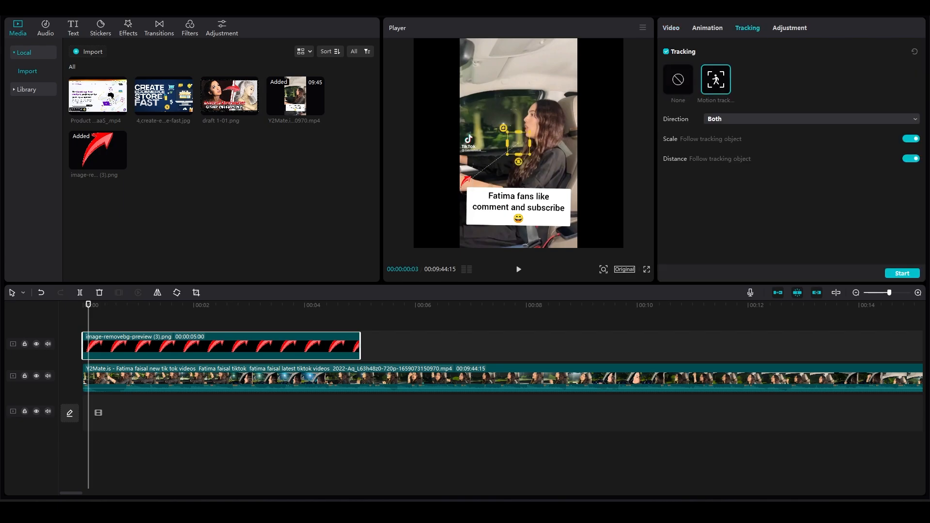
left_click(810, 118)
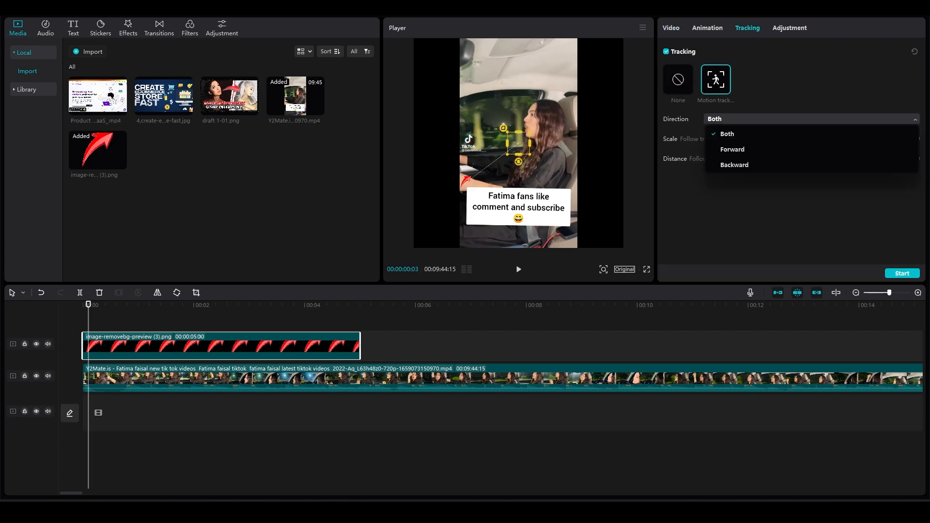
left_click(726, 134)
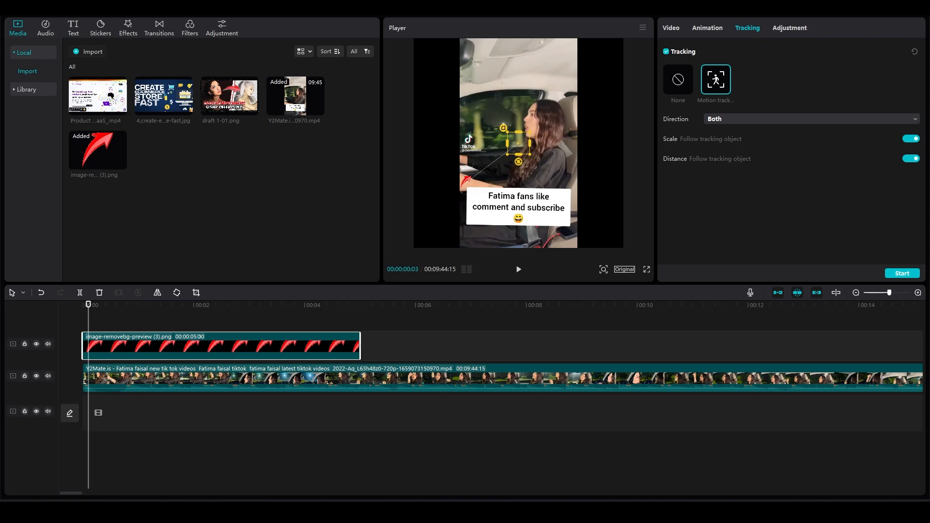
left_click(901, 273)
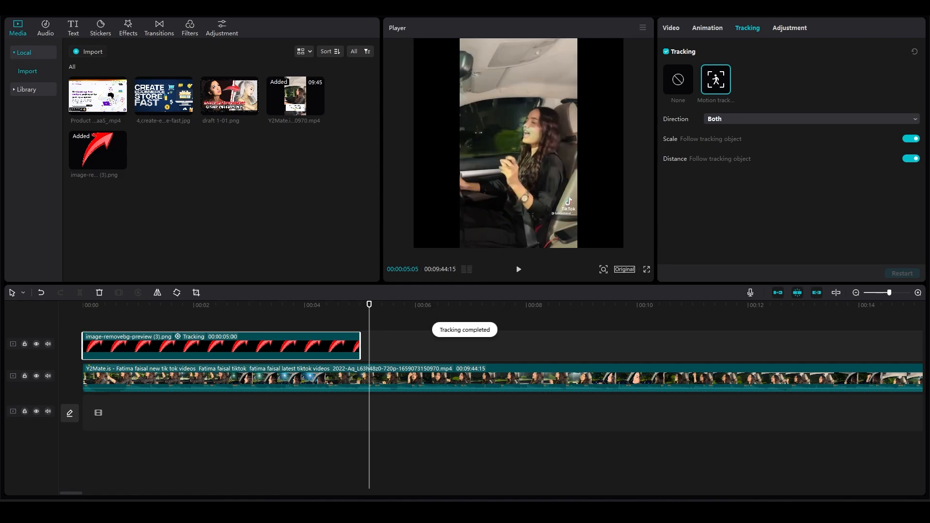
Step: Preview at about two seconds to confirm the arrow follows the woman's hand
left_click(214, 304)
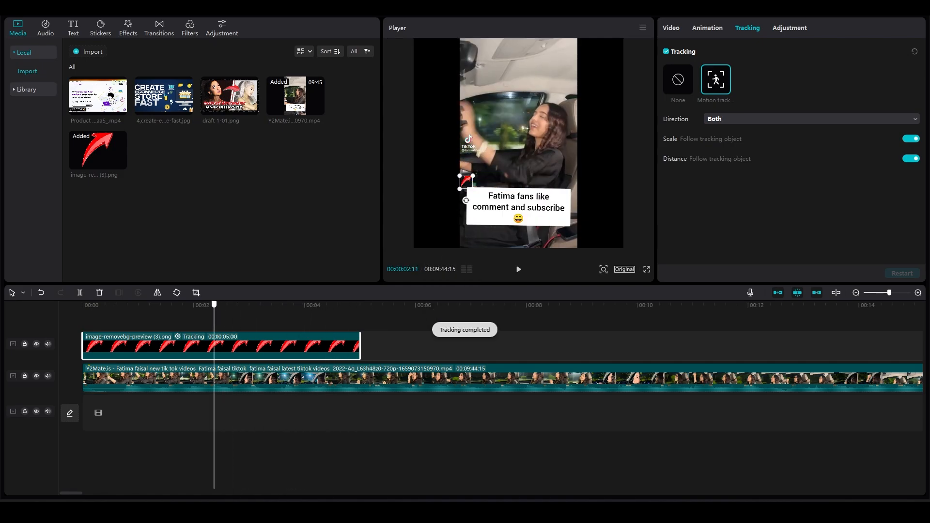